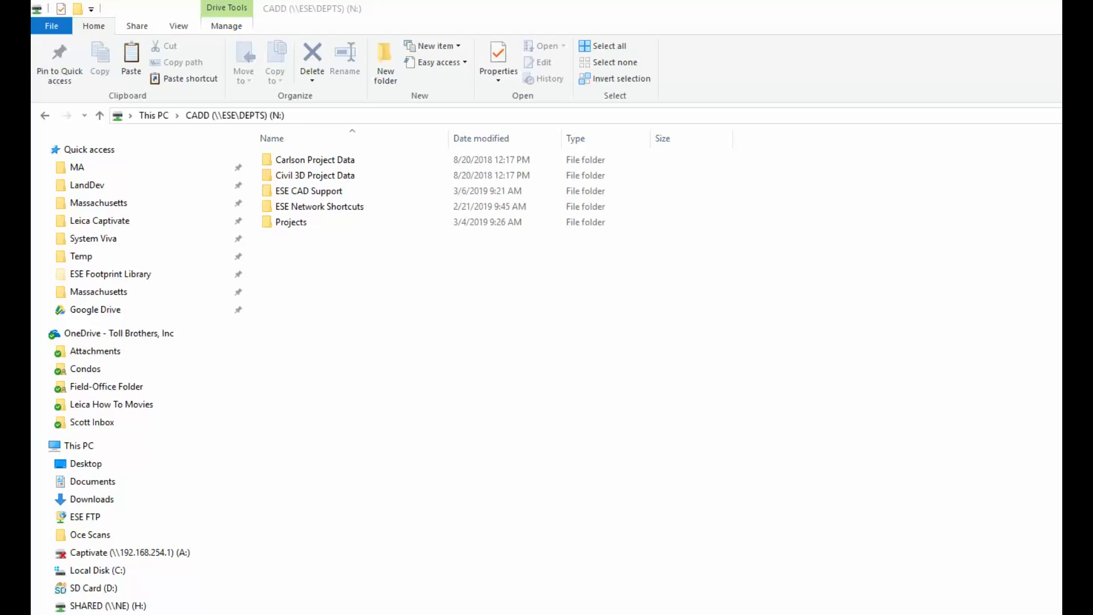
mouse_move(564, 466)
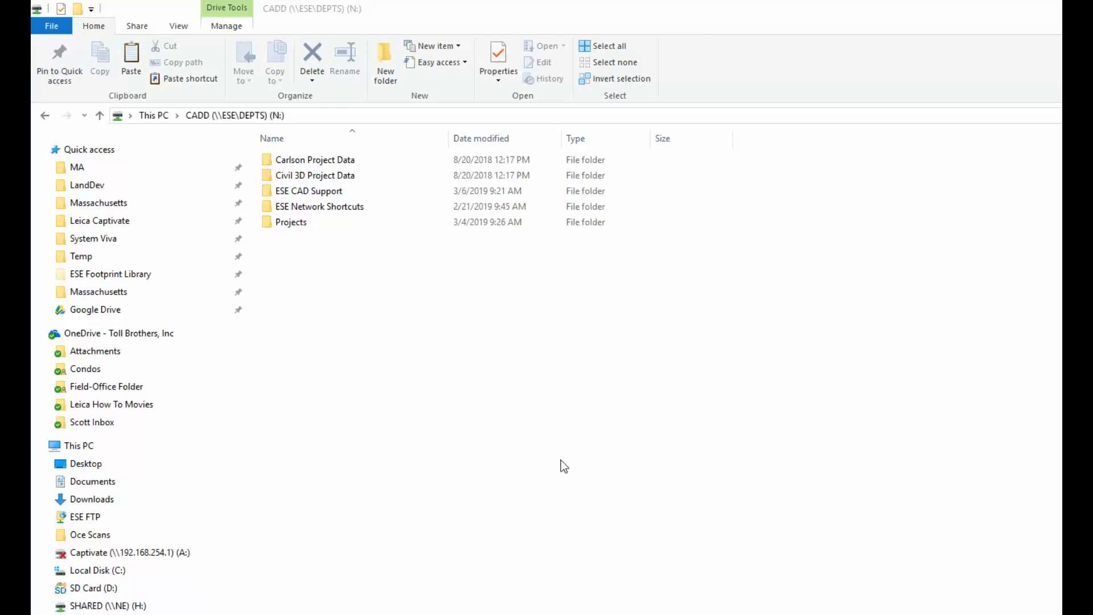
Go into the ESE CAD Support folder and then the Leica folder on the CADD drive
click(308, 191)
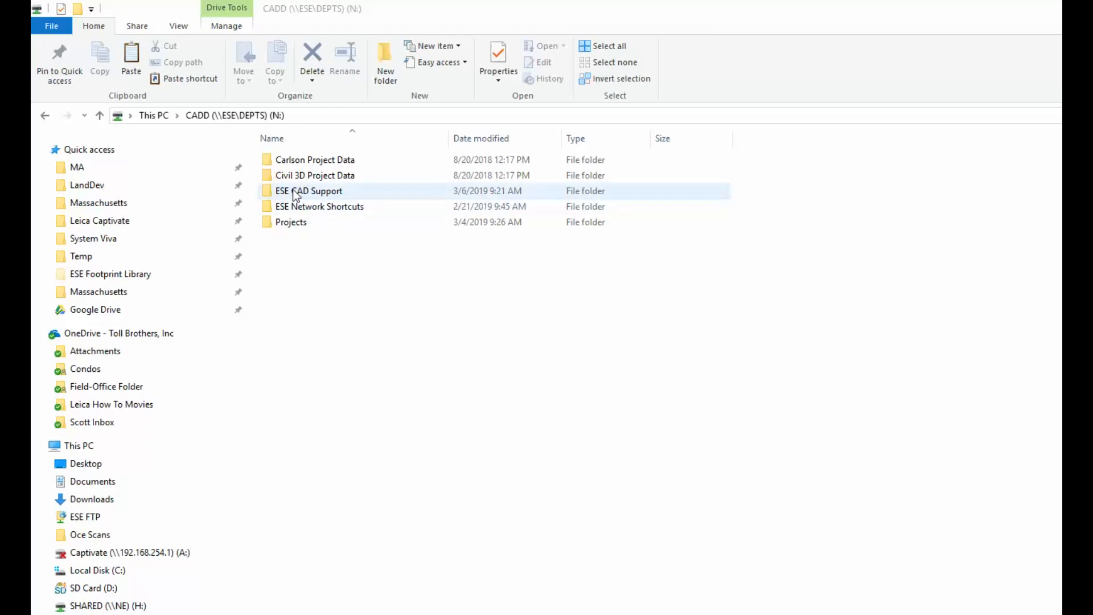
double_click(309, 190)
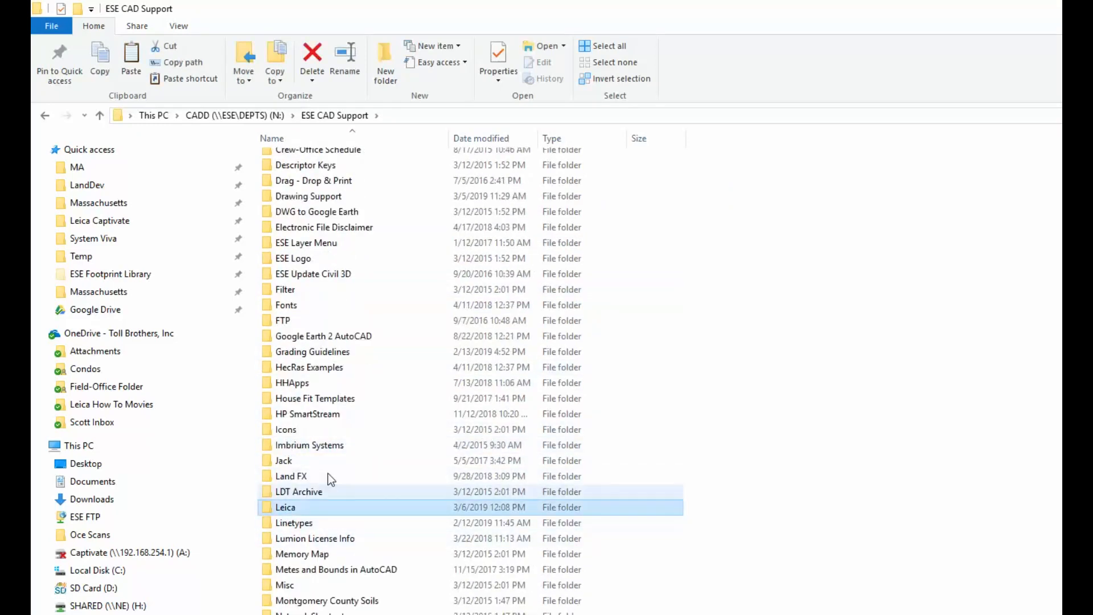
double_click(285, 507)
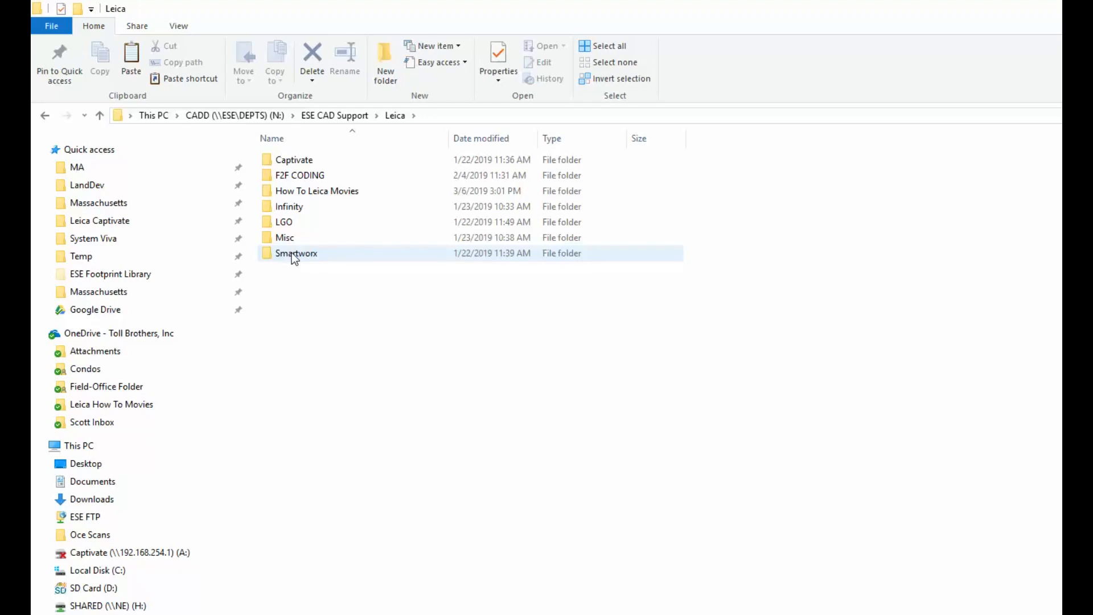
mouse_move(298, 253)
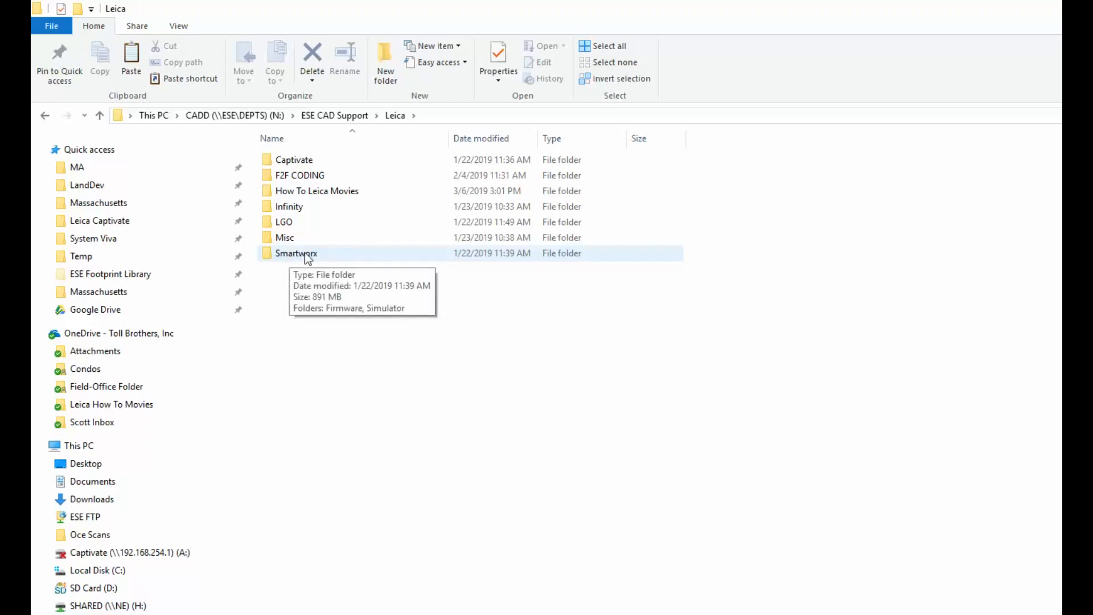
mouse_move(294, 159)
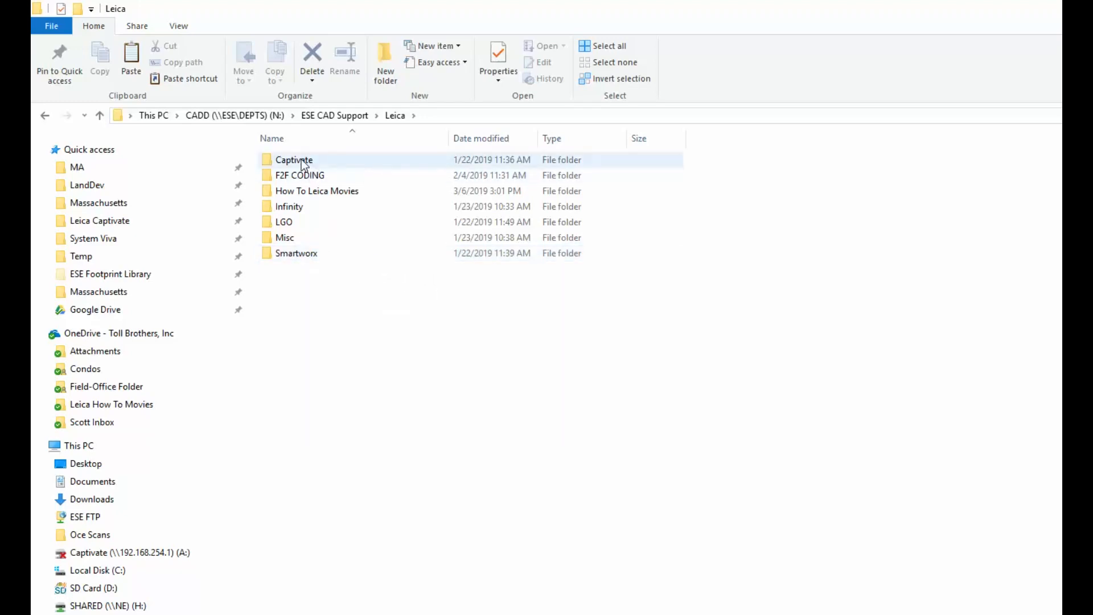
Continue through Captivate and Firmware into the V4.10 firmware folder
click(294, 160)
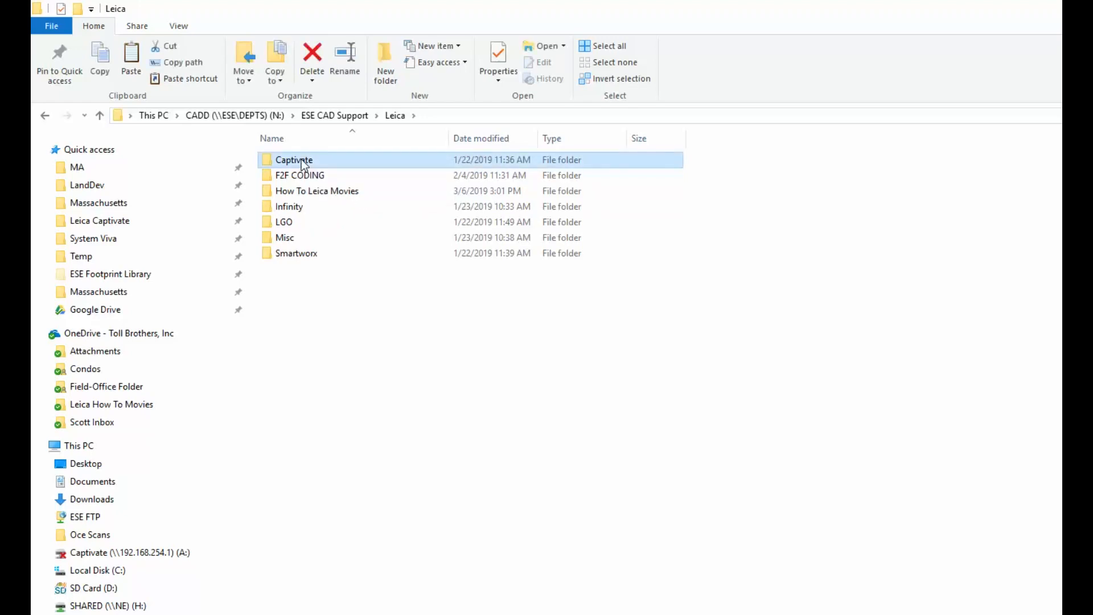
double_click(294, 160)
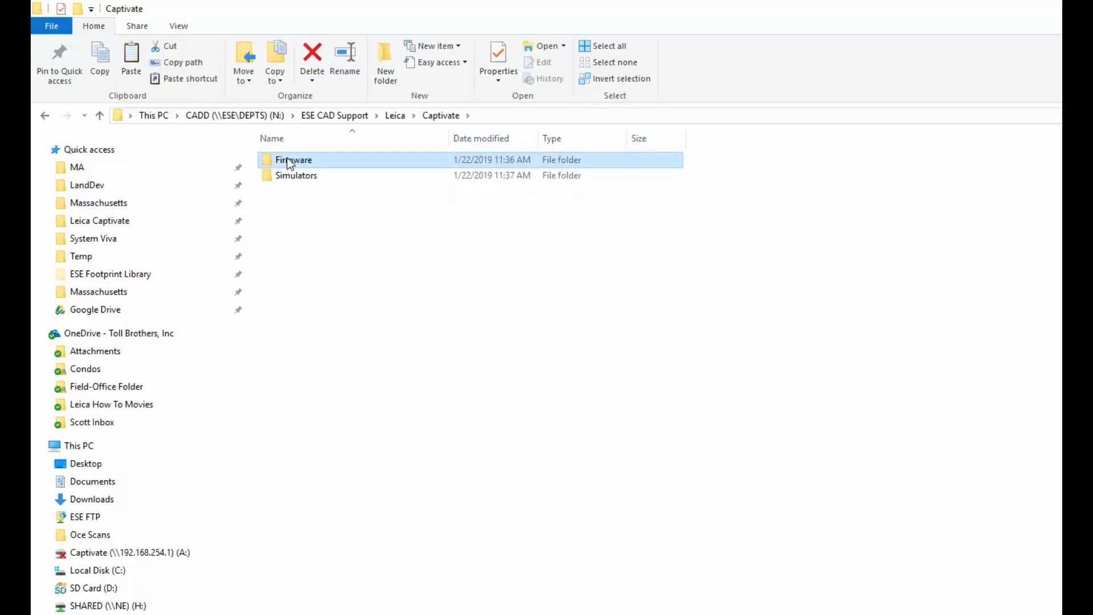
double_click(293, 159)
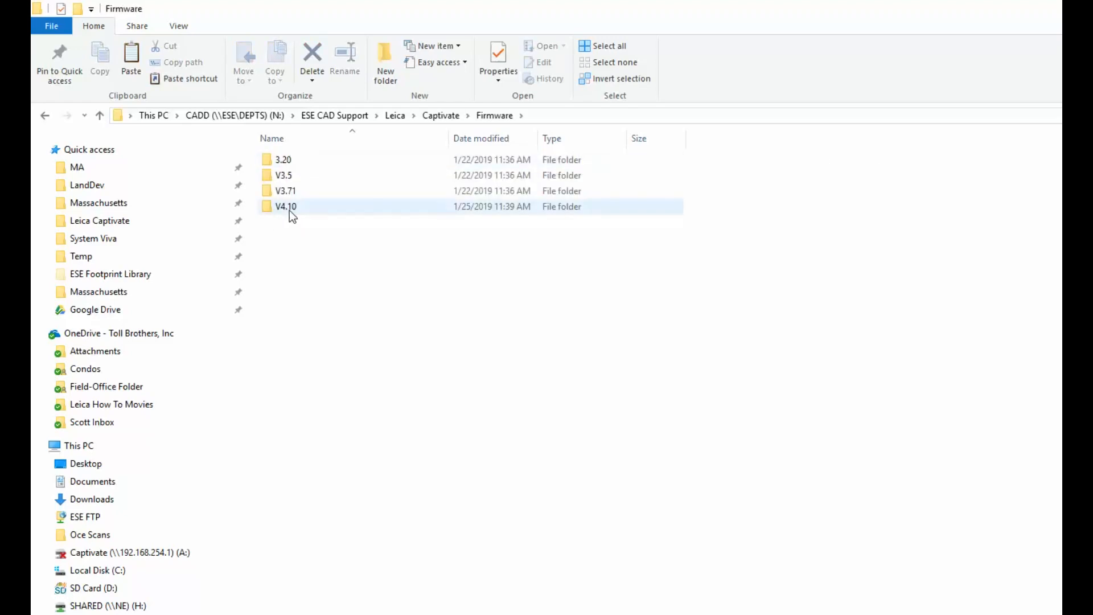
mouse_move(286, 206)
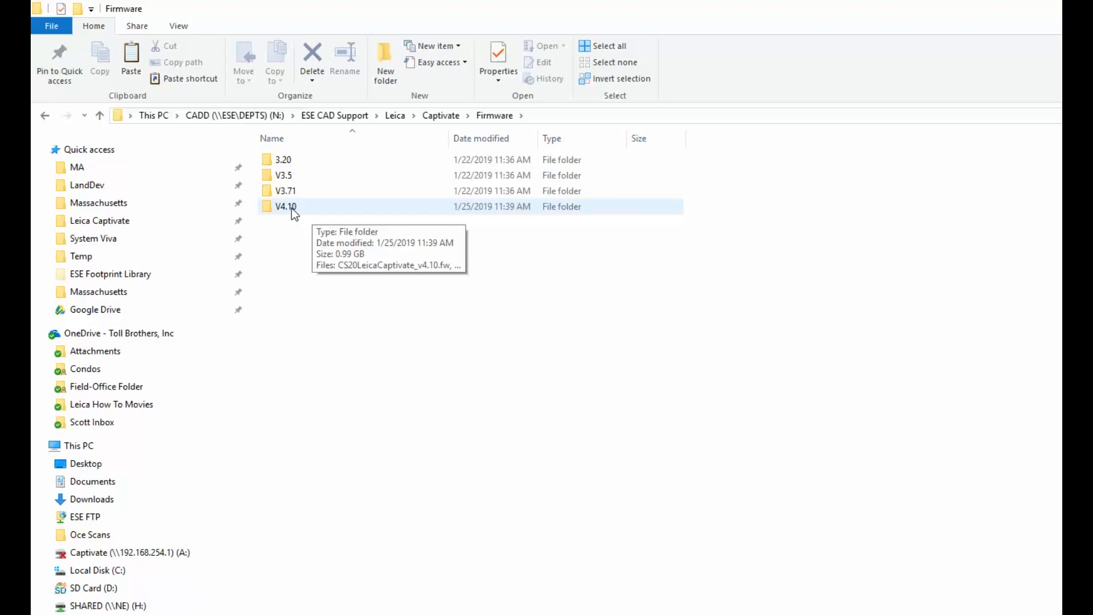
double_click(286, 206)
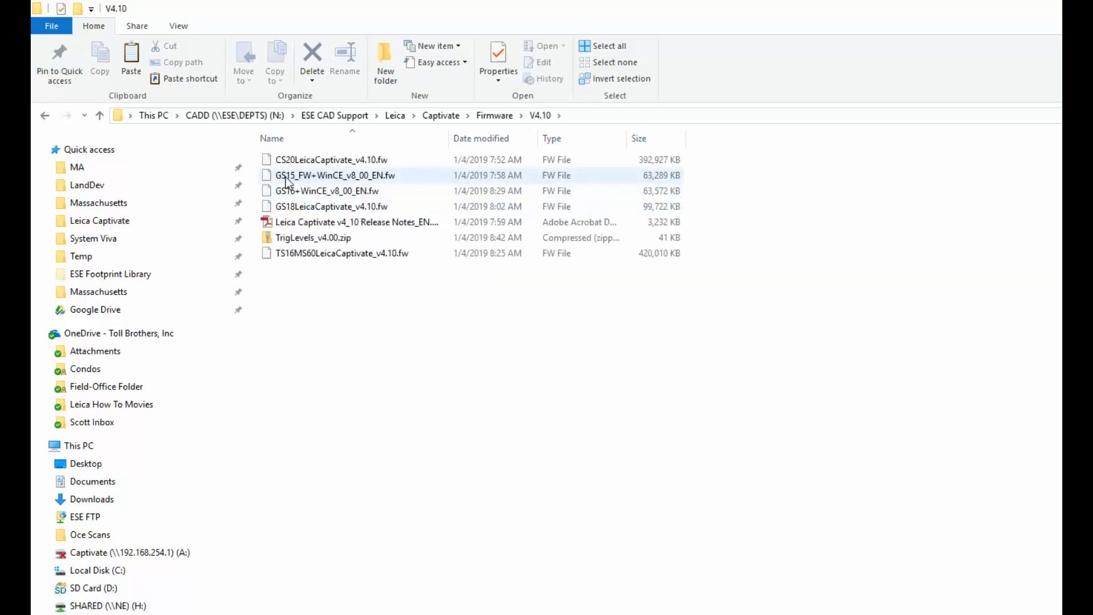
Select the GS15_FW+WinCE_v8_00_EN.fw firmware file in the V4.10 folder
click(332, 176)
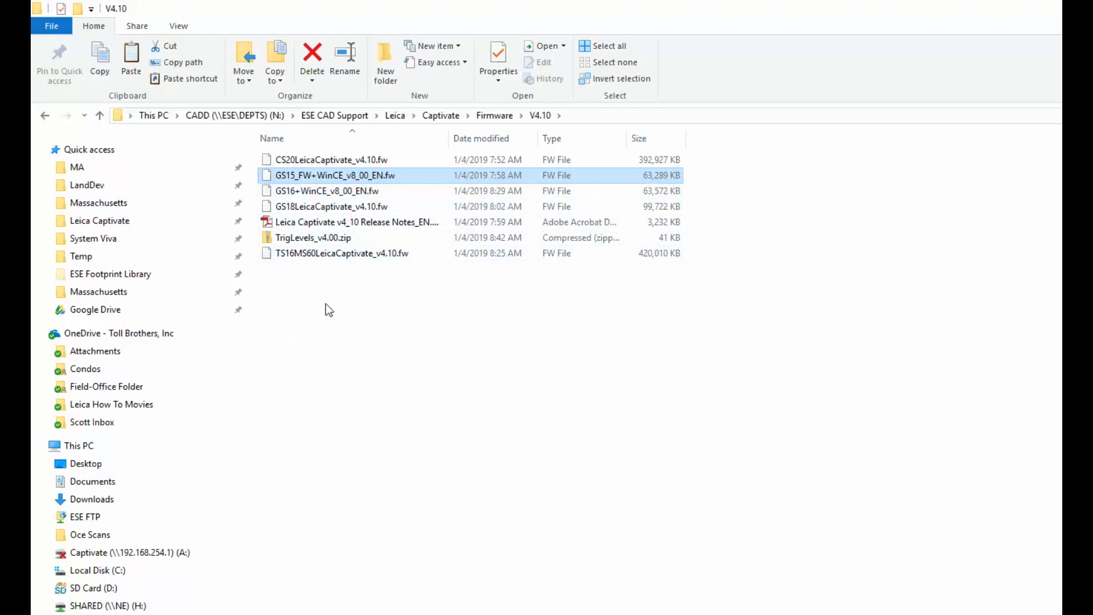
mouse_move(361, 293)
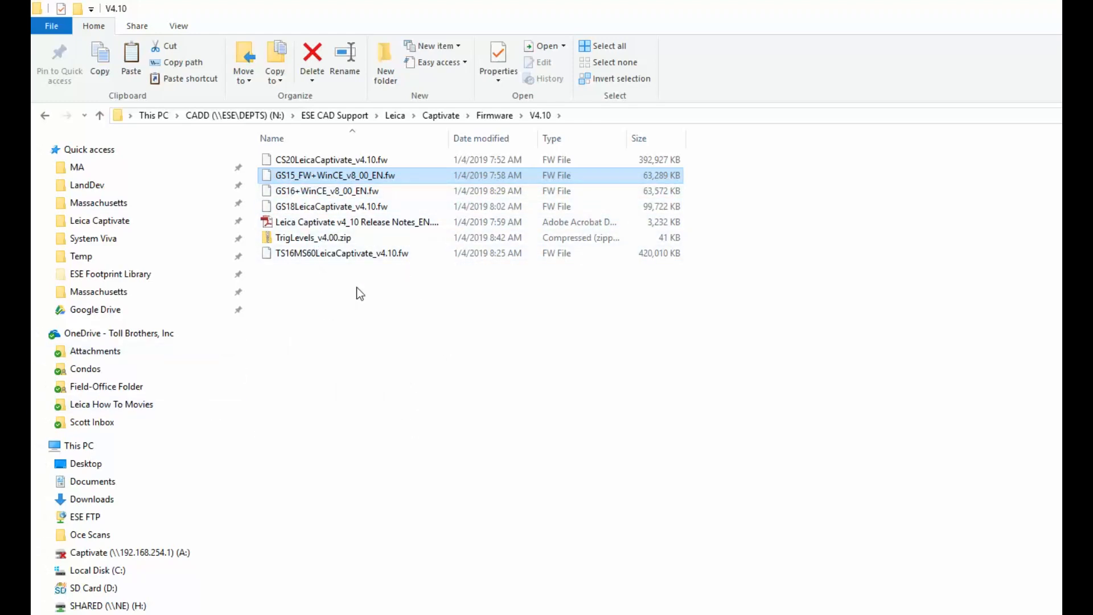
Paste the GS15 firmware file into the System folder on SD Card (D:)
click(94, 588)
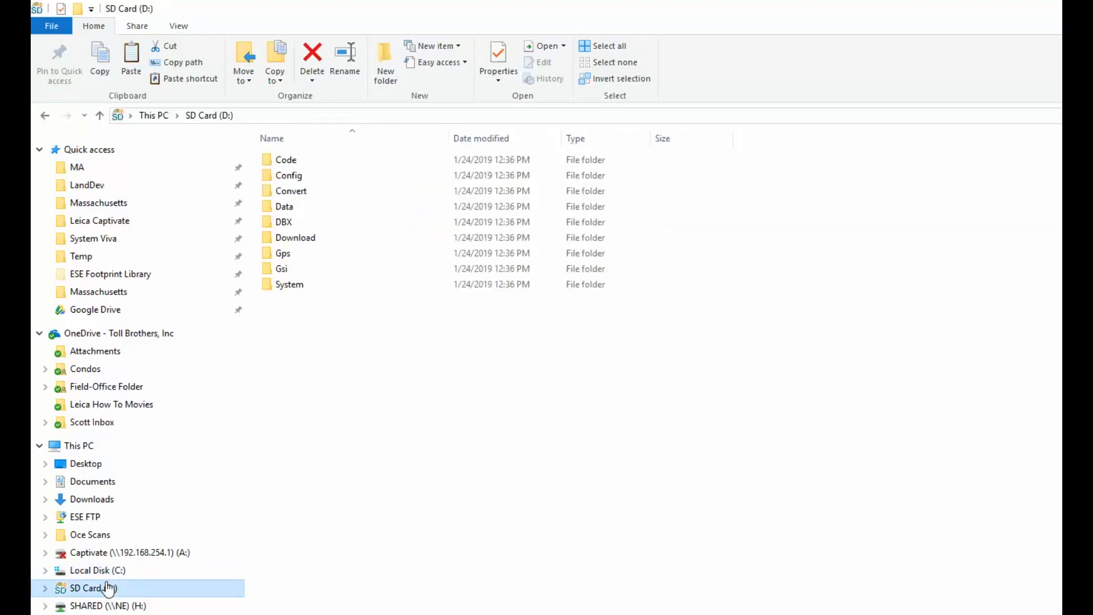
double_click(289, 284)
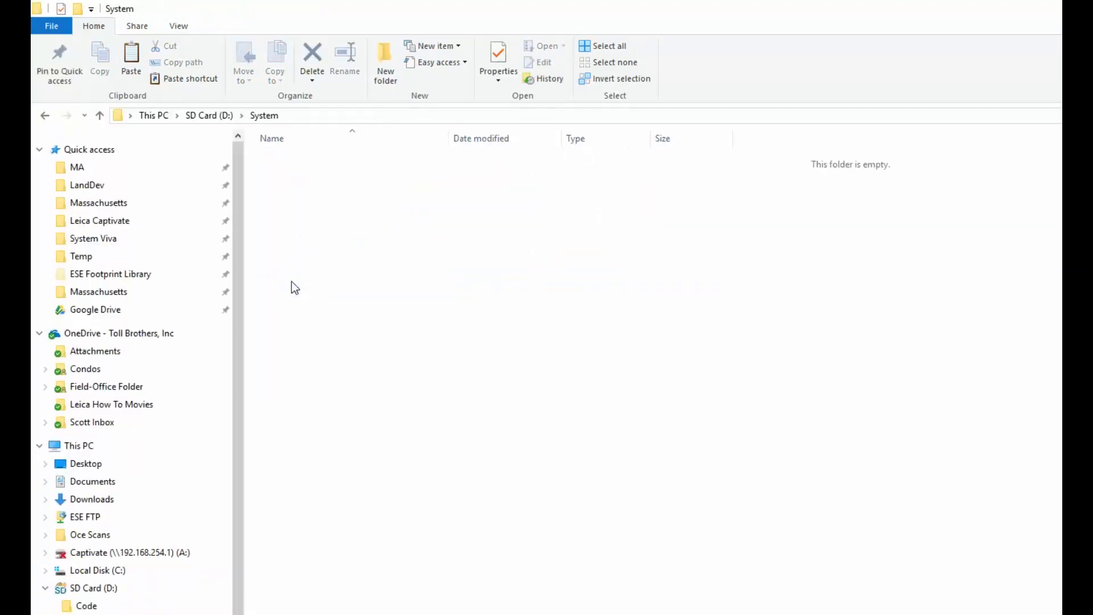
right_click(293, 288)
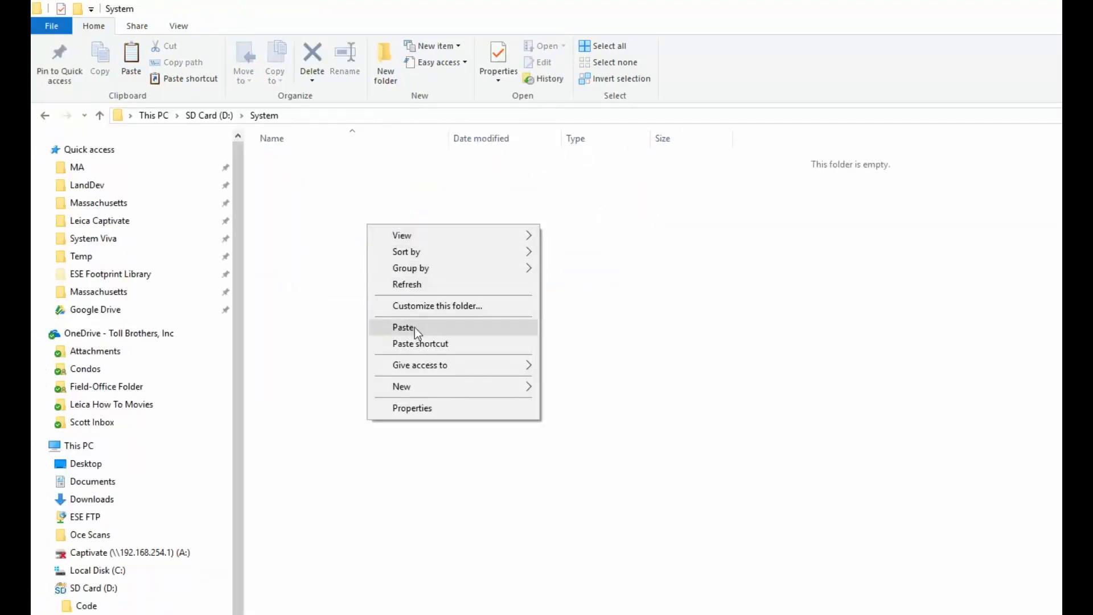
click(404, 327)
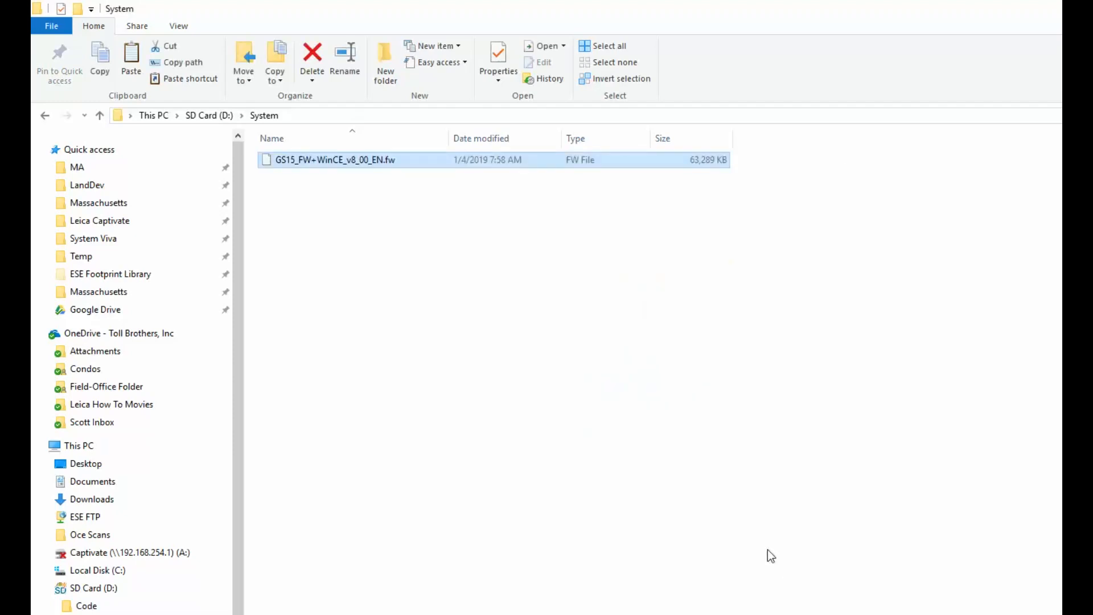
mouse_move(362, 220)
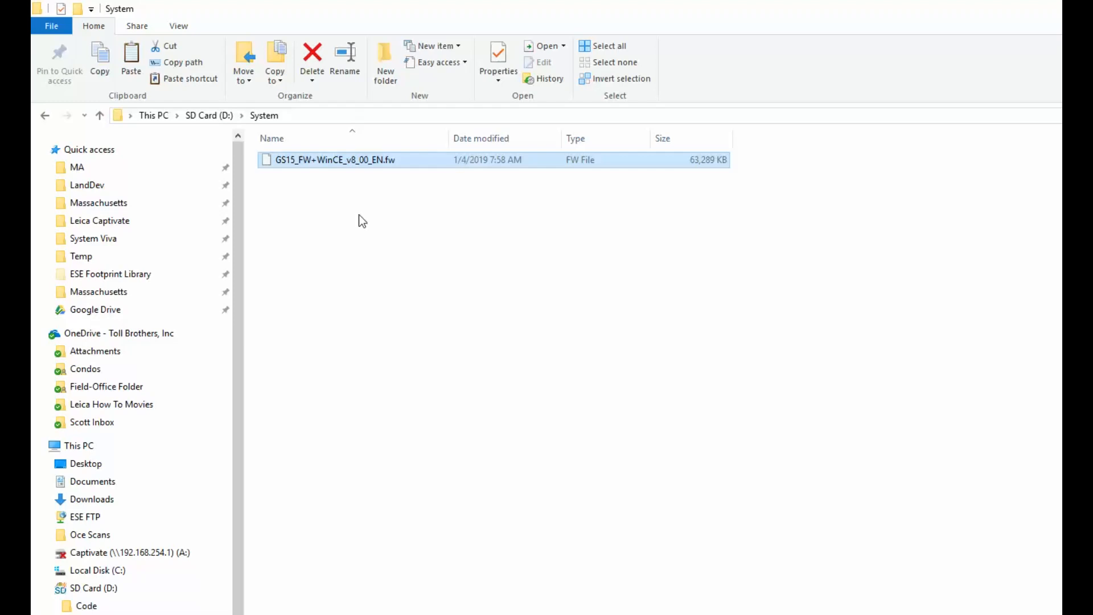
mouse_move(556, 395)
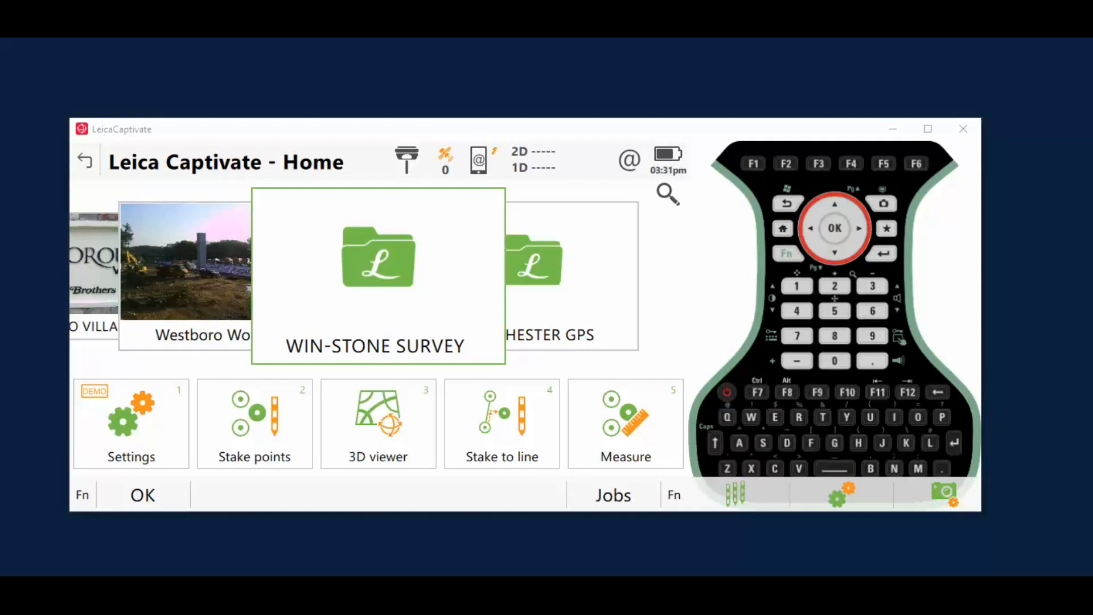
mouse_move(641, 425)
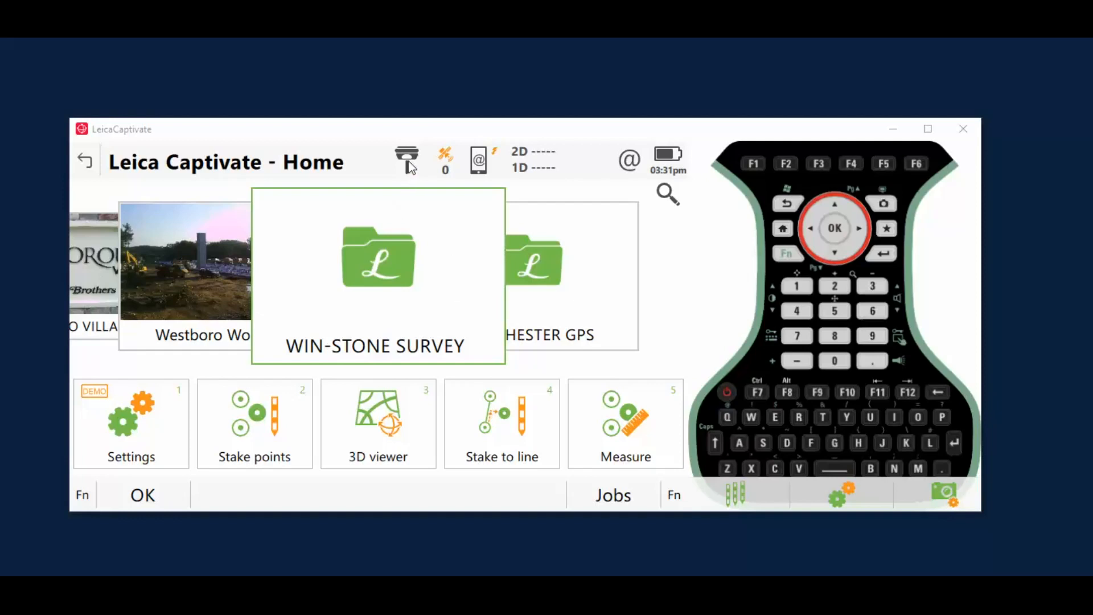
mouse_move(432, 195)
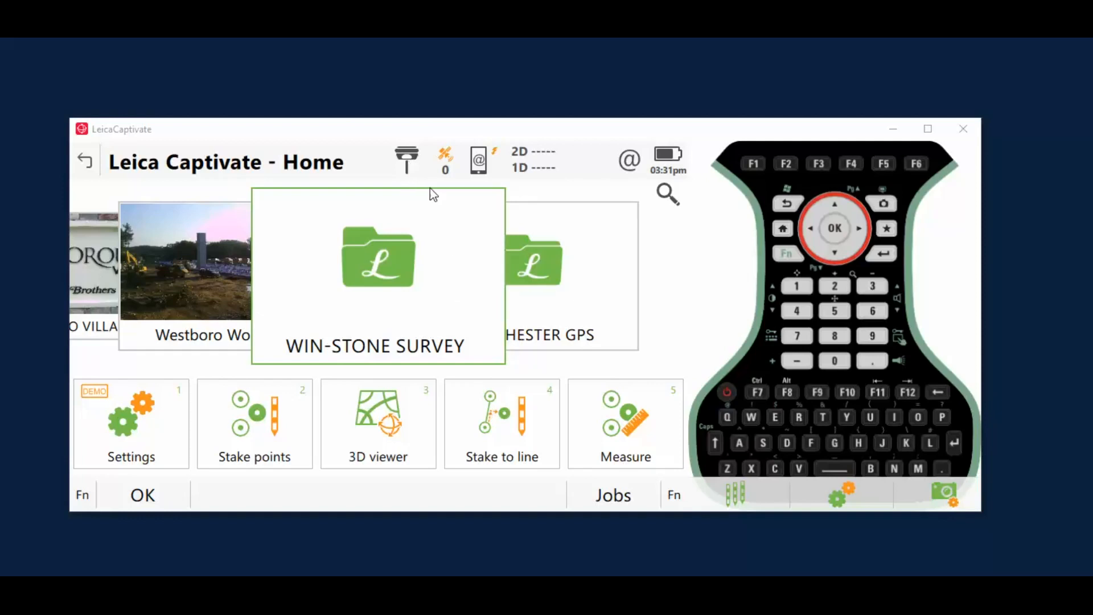
mouse_move(797, 197)
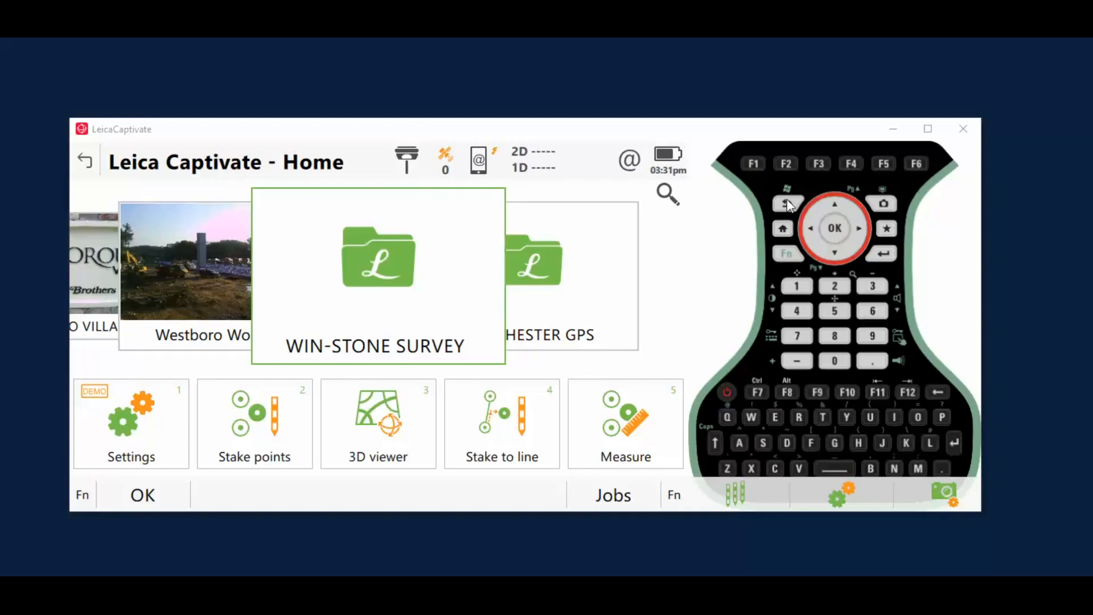
mouse_move(792, 253)
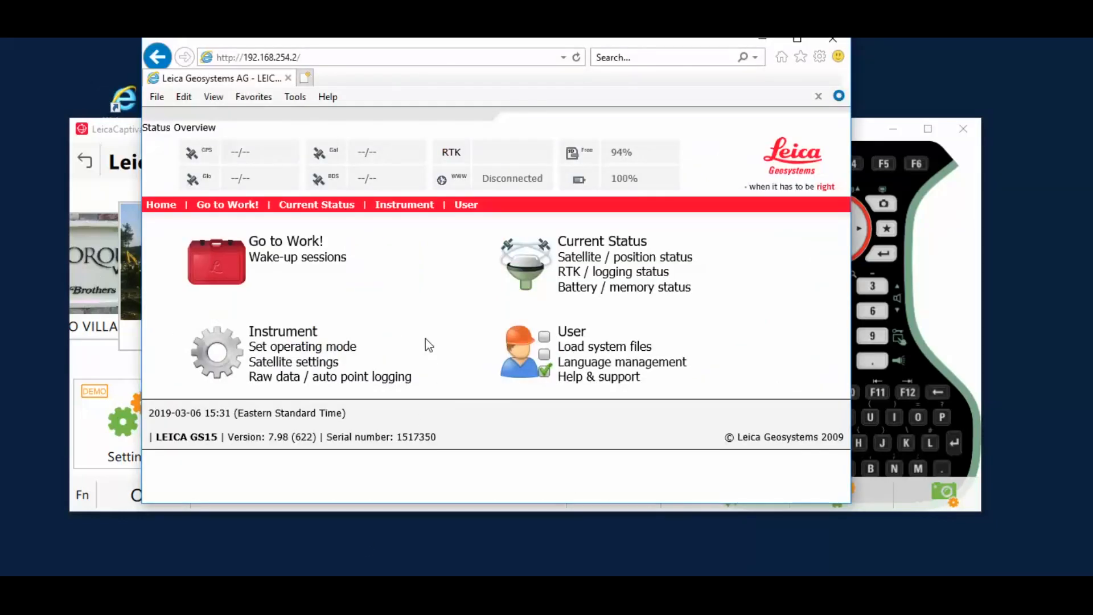
mouse_move(515, 329)
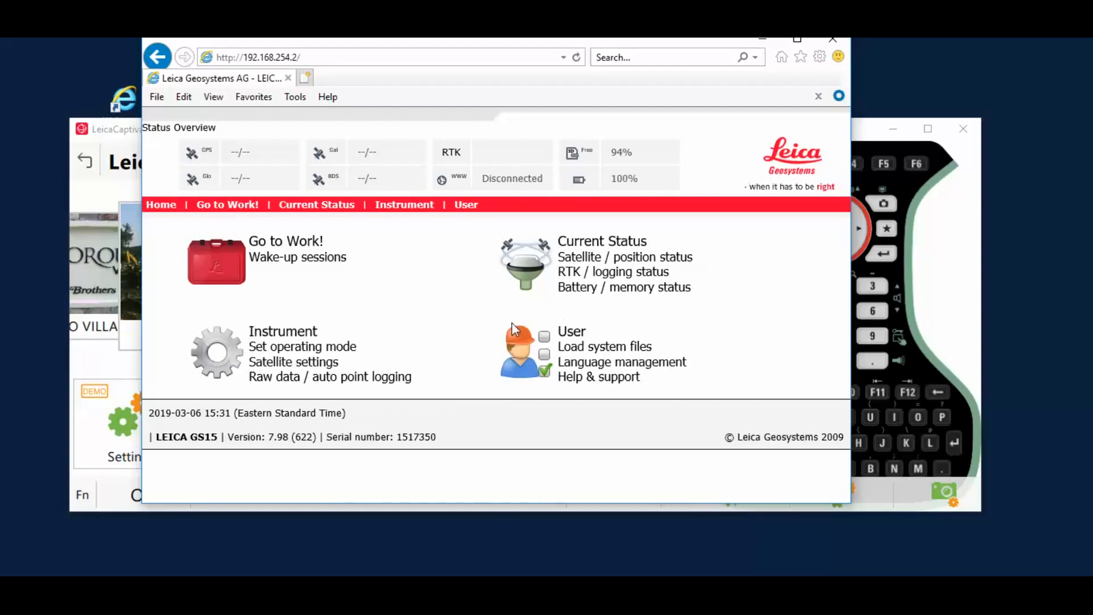
mouse_move(524, 374)
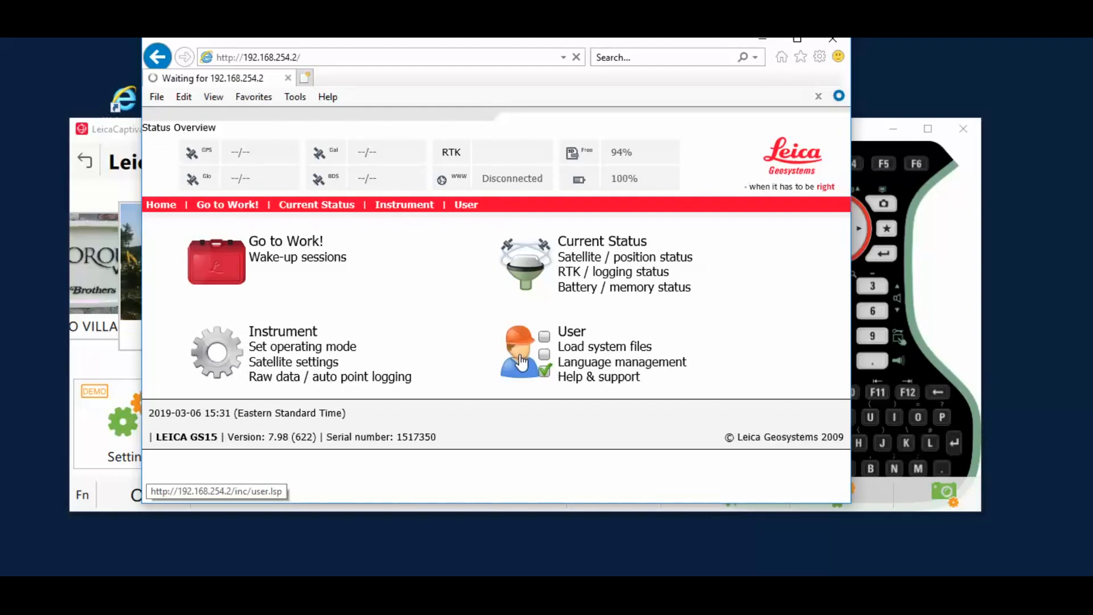
Enter the User section of the receiver from the web server home page
click(572, 332)
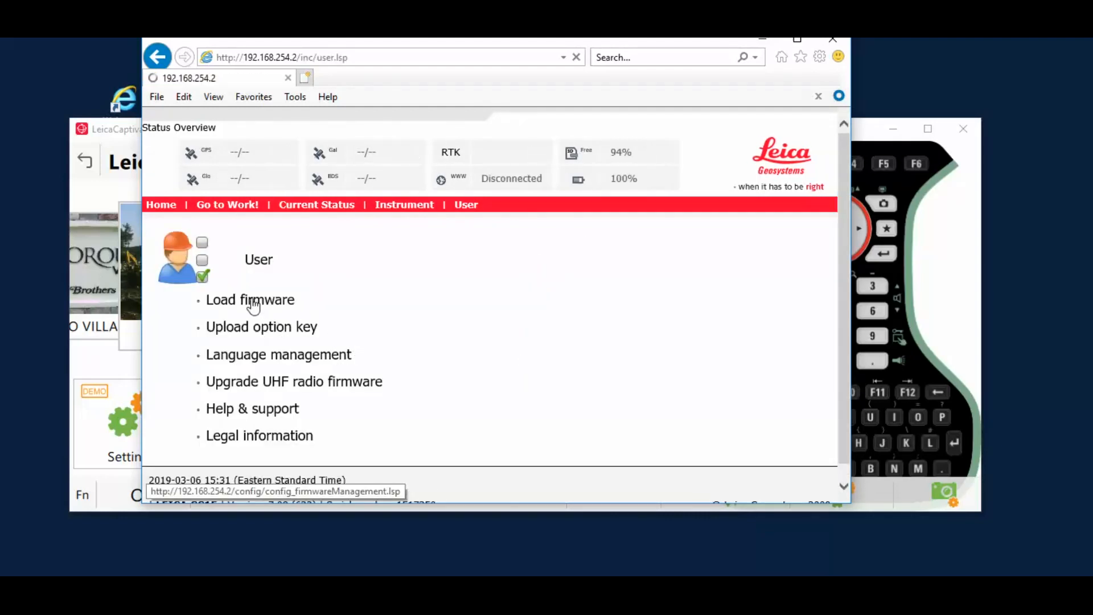
Choose the .fw file on the GS SD Card System folder, accept the legal agreement, and load the new firmware
click(249, 299)
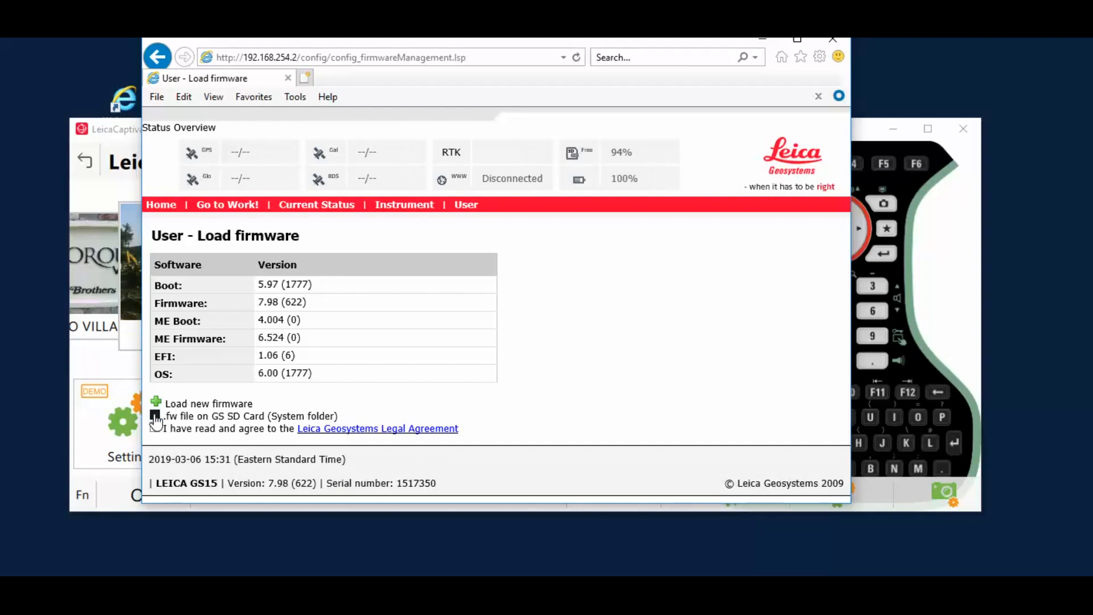
click(156, 415)
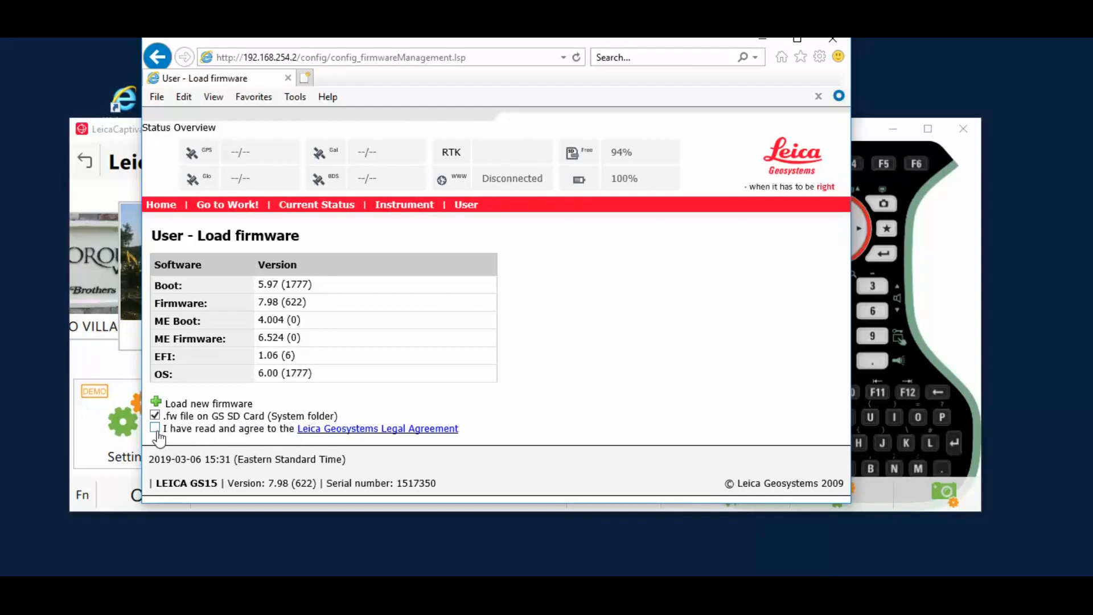
click(156, 428)
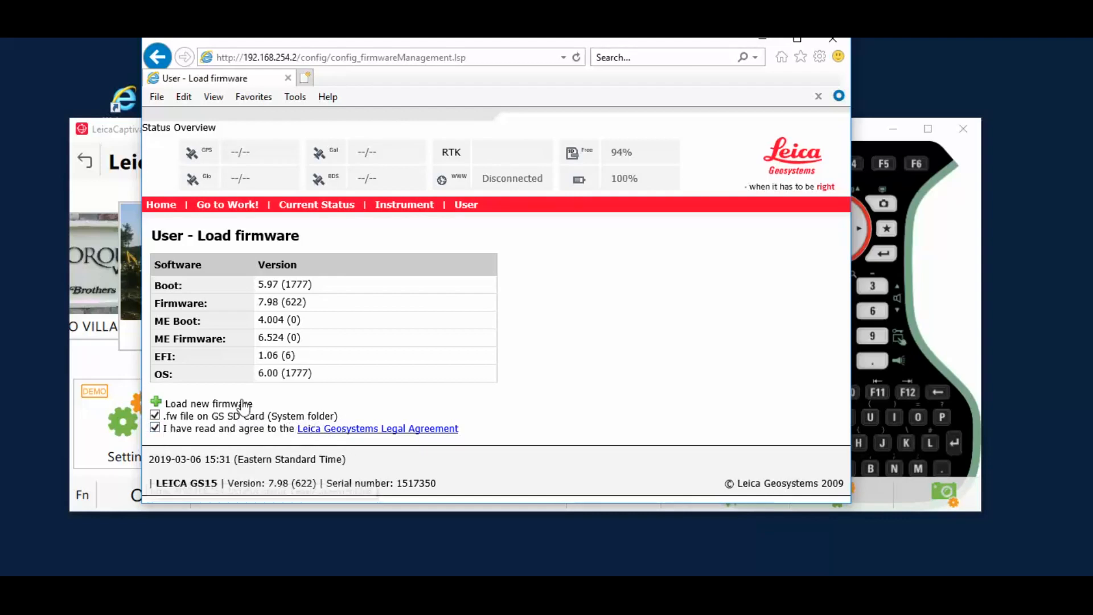
mouse_move(253, 288)
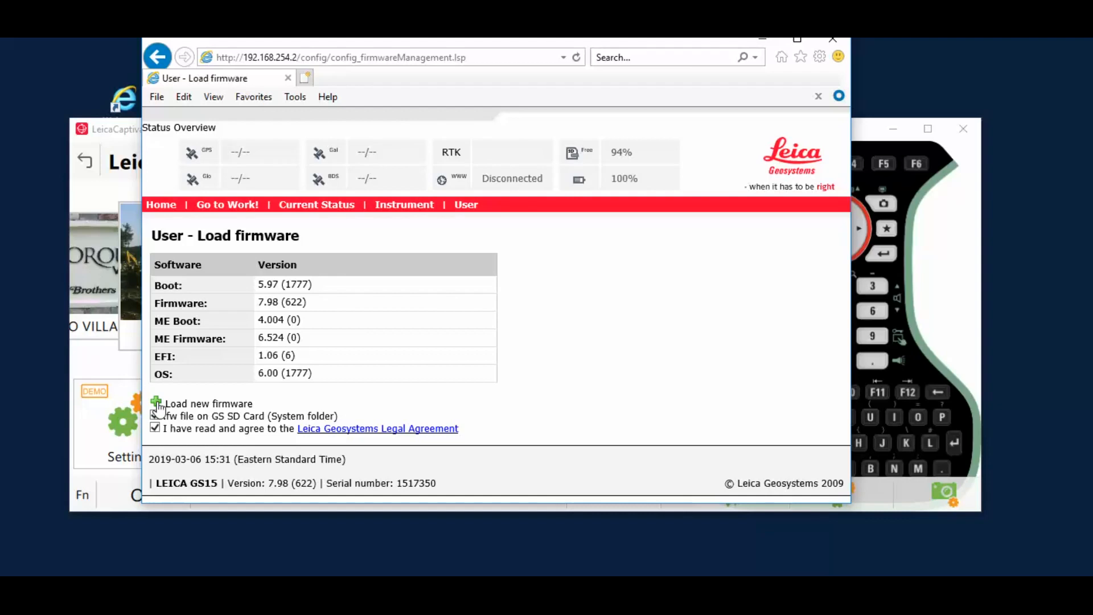
click(156, 416)
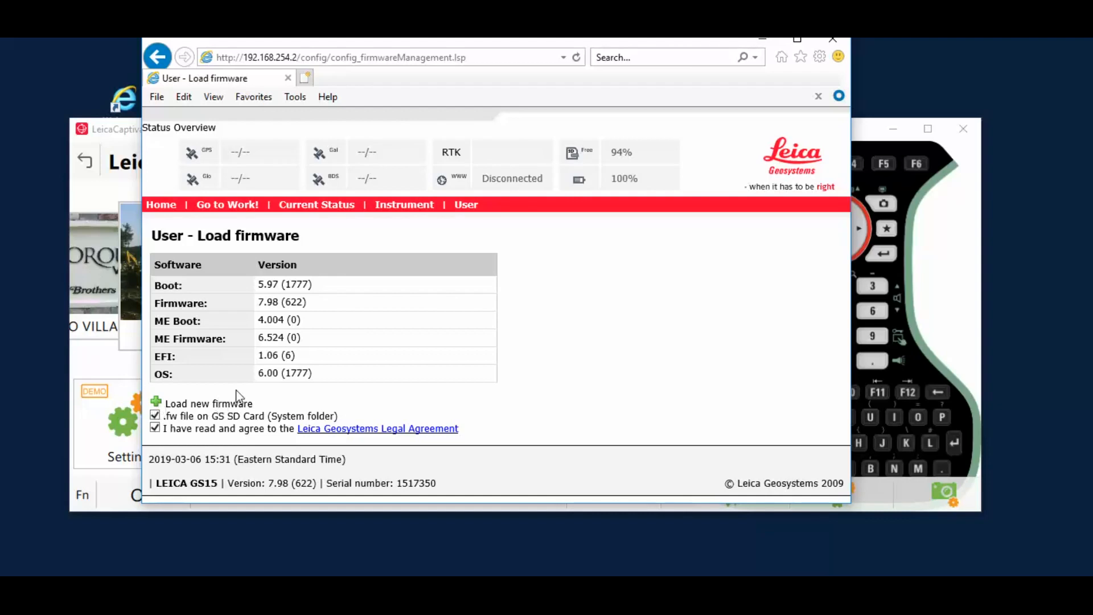
mouse_move(346, 406)
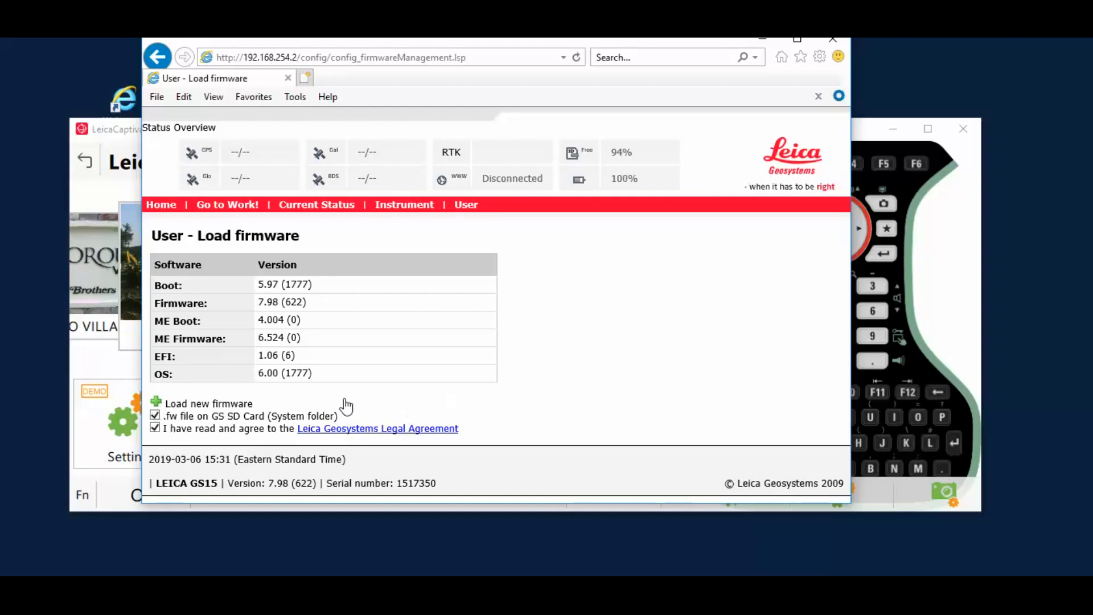
mouse_move(344, 405)
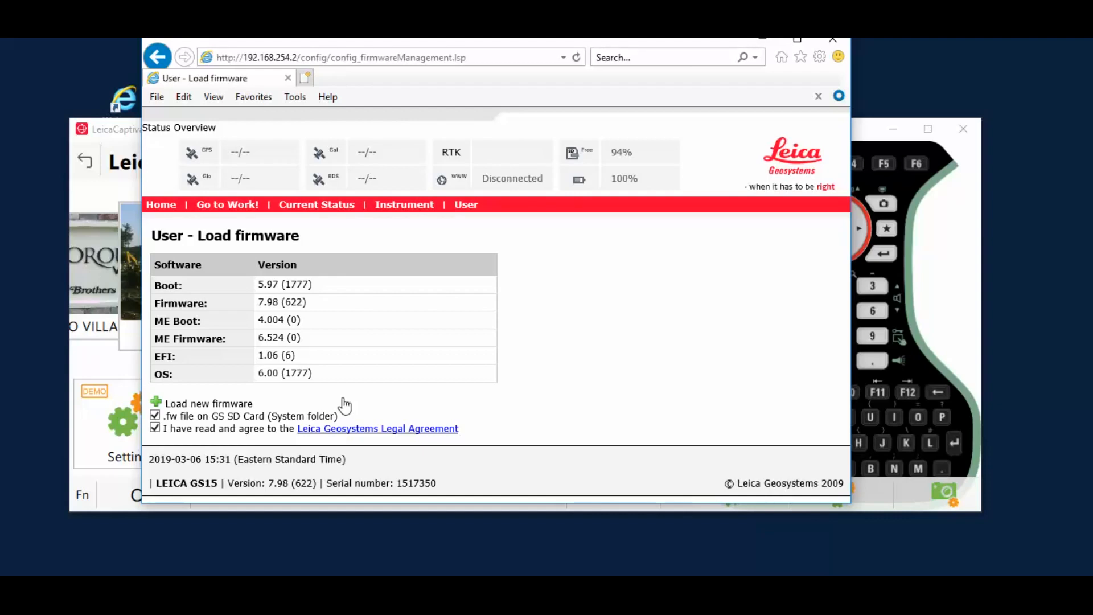
mouse_move(339, 400)
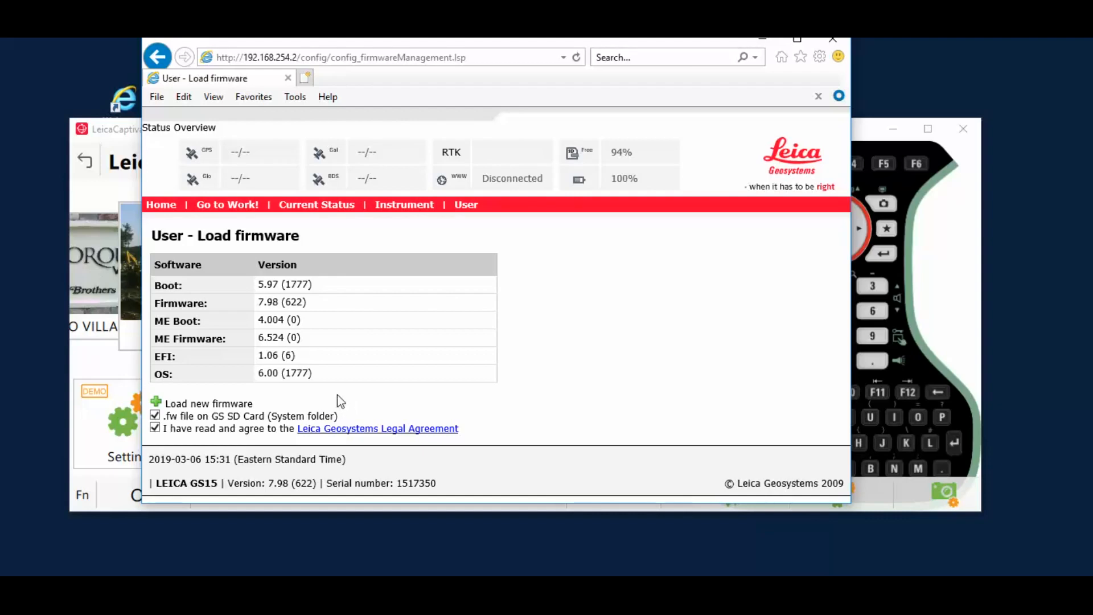